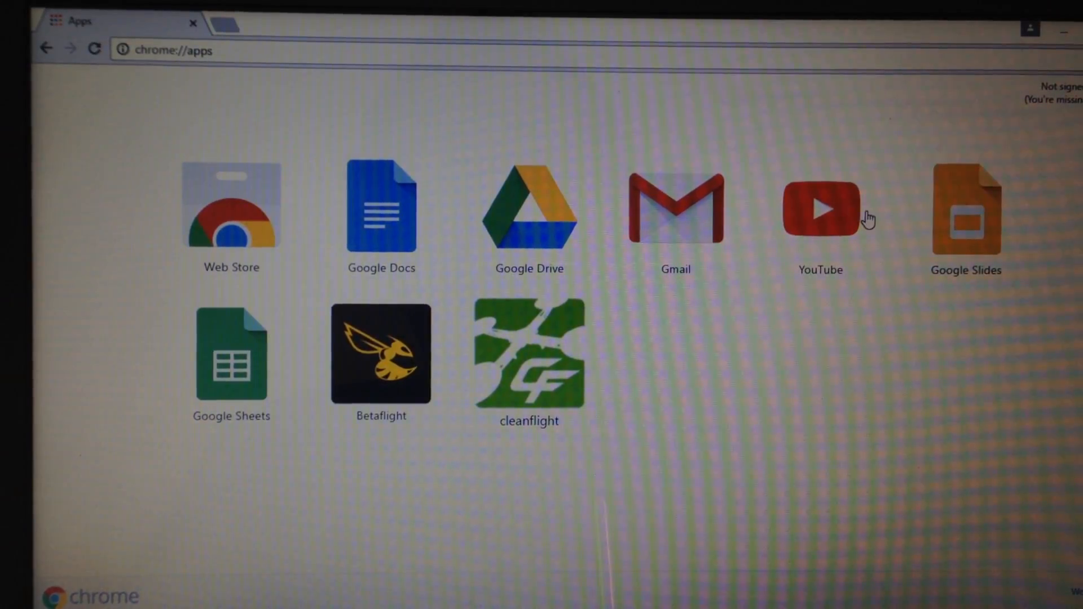
mouse_move(800, 303)
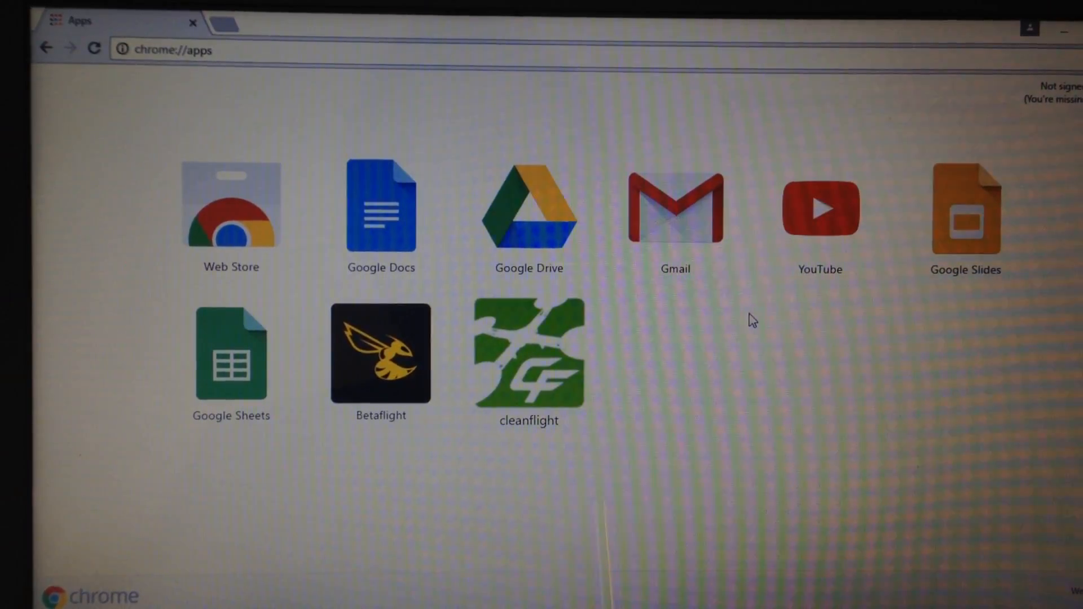
mouse_move(560, 354)
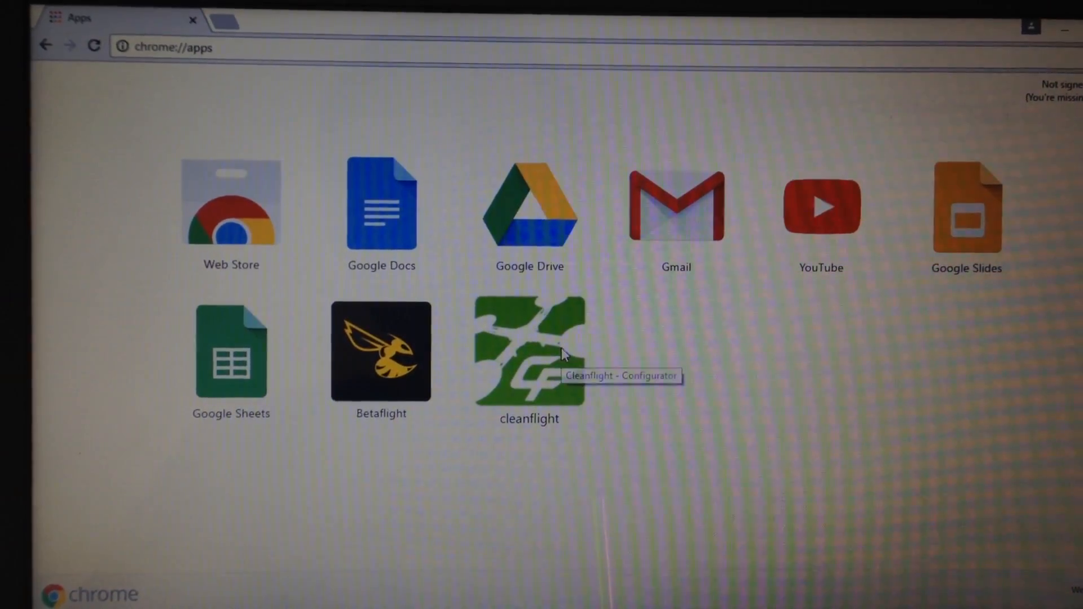